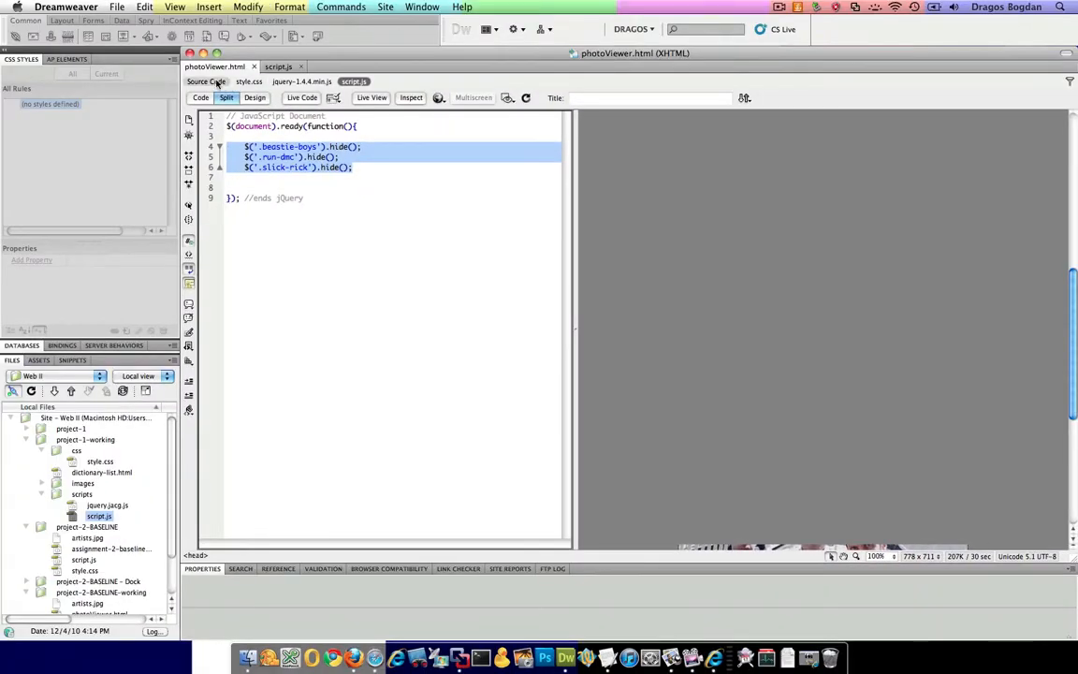
Step: Show photoViewer.html's source and select the view-port id in the markup
{"action": "left_click", "coordinate": [214, 66]}
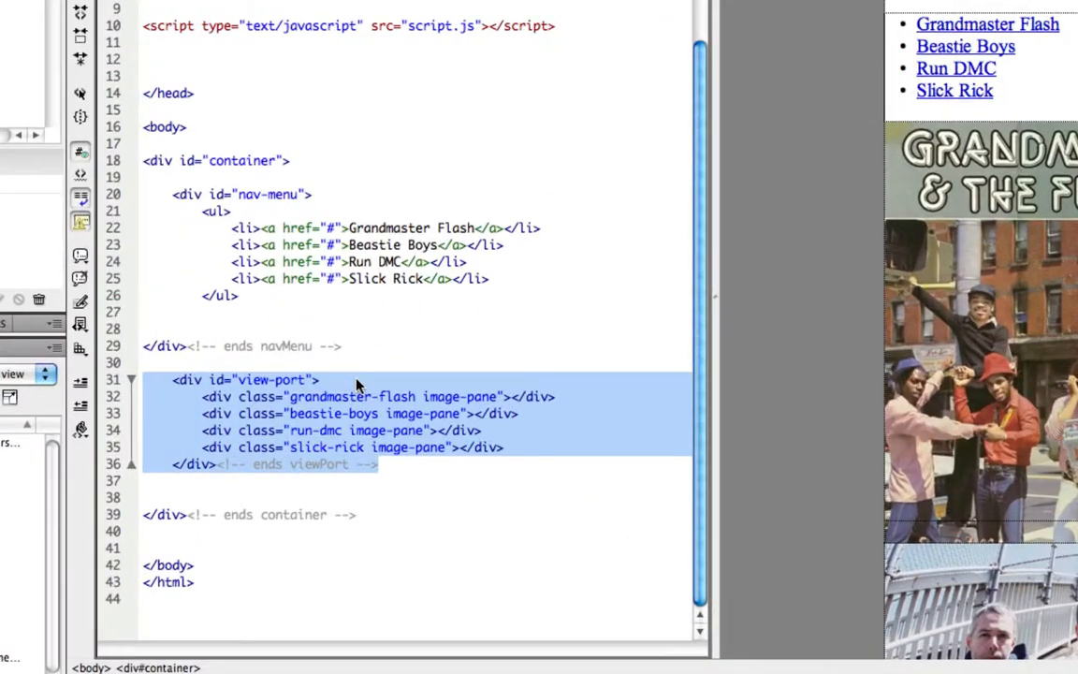
{"action": "double_click", "coordinate": [460, 396]}
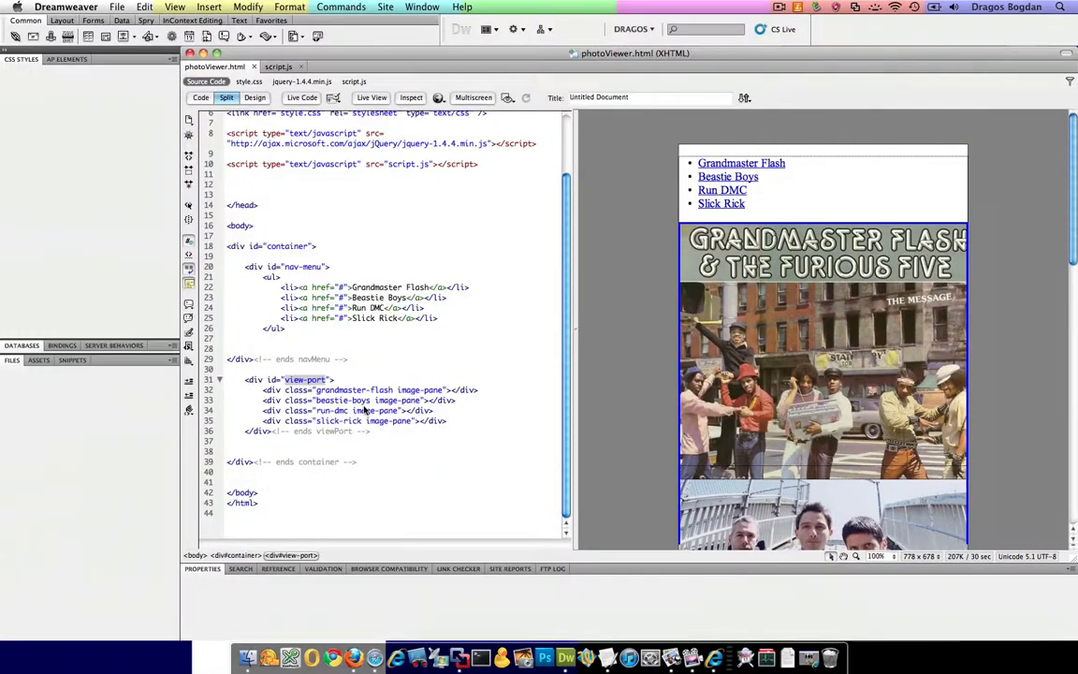
Step: In script.js replace the beastie-boys hide target with view-port and remove the slick-rick hide line
{"action": "left_click", "coordinate": [354, 81]}
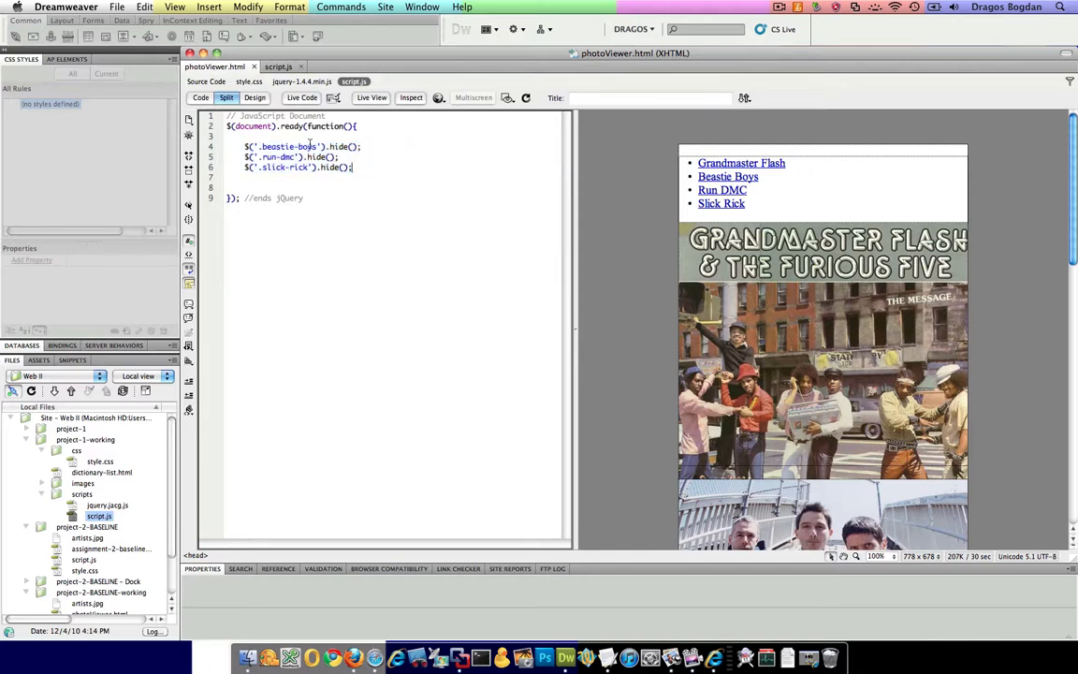
{"action": "double_click", "coordinate": [287, 146]}
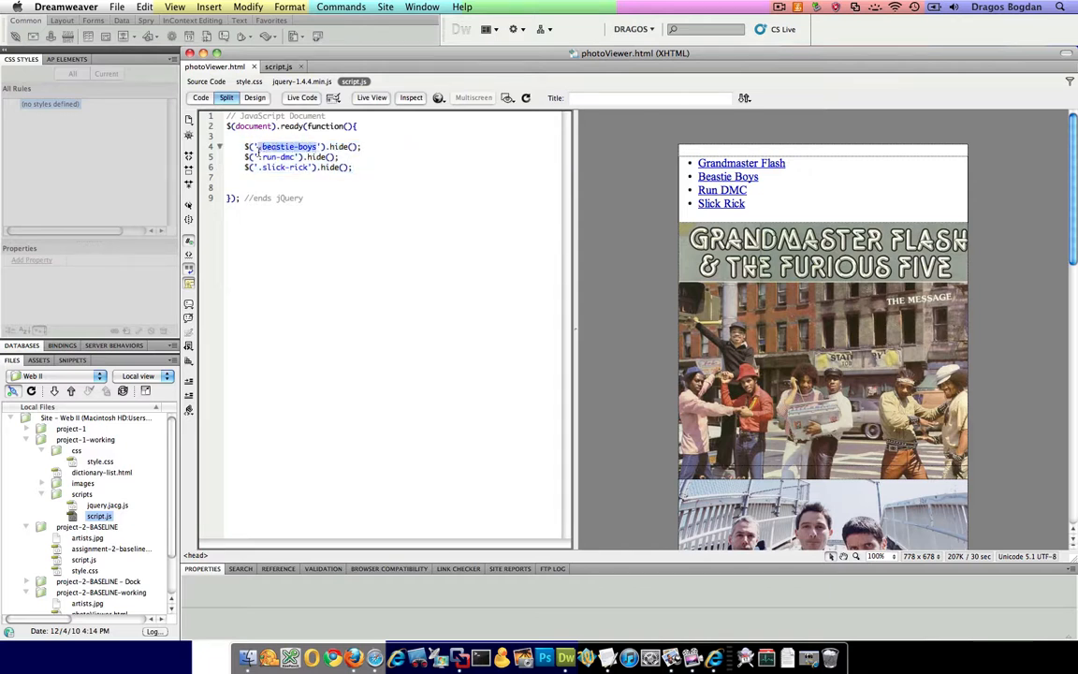
{"action": "type", "text": "view-port"}
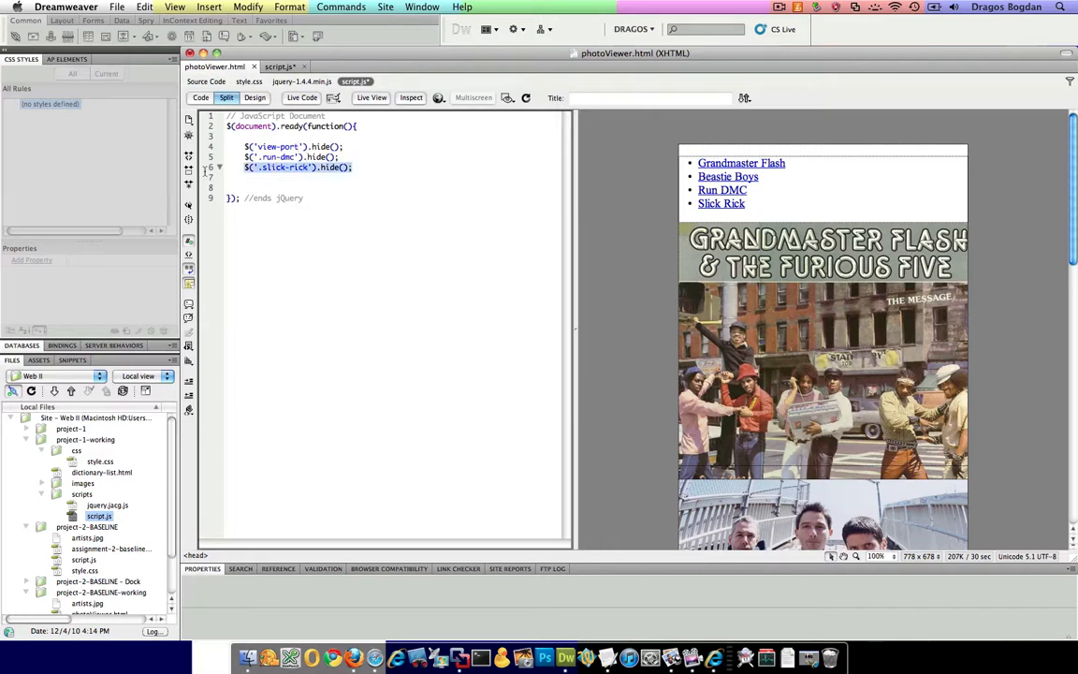
{"action": "key", "text": "Backspace"}
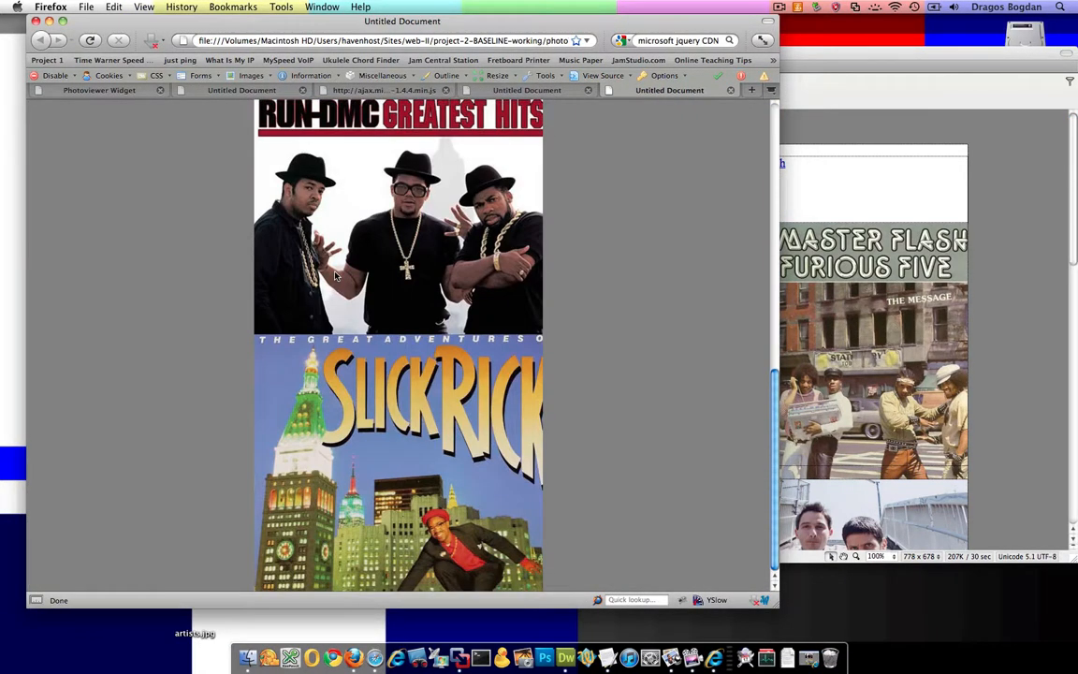
Step: Scroll the reloaded photo viewer where the Run DMC and Slick Rick covers still appear
{"action": "scroll", "scroll_direction": "up", "scroll_amount": 3}
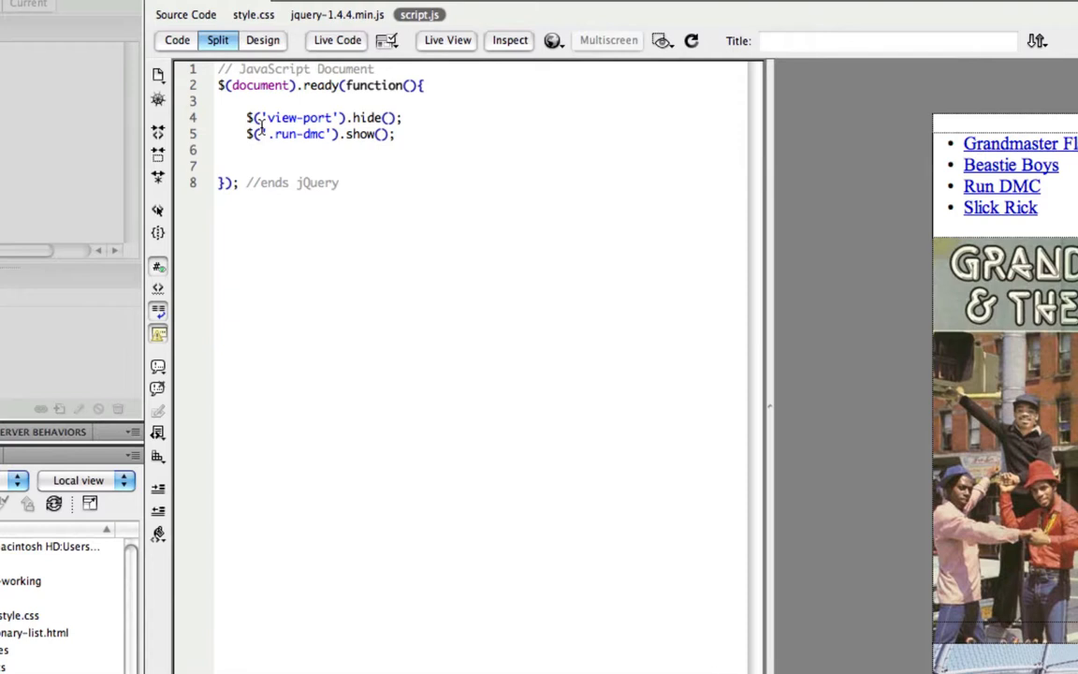
{"action": "mouse_move", "coordinate": [378, 221]}
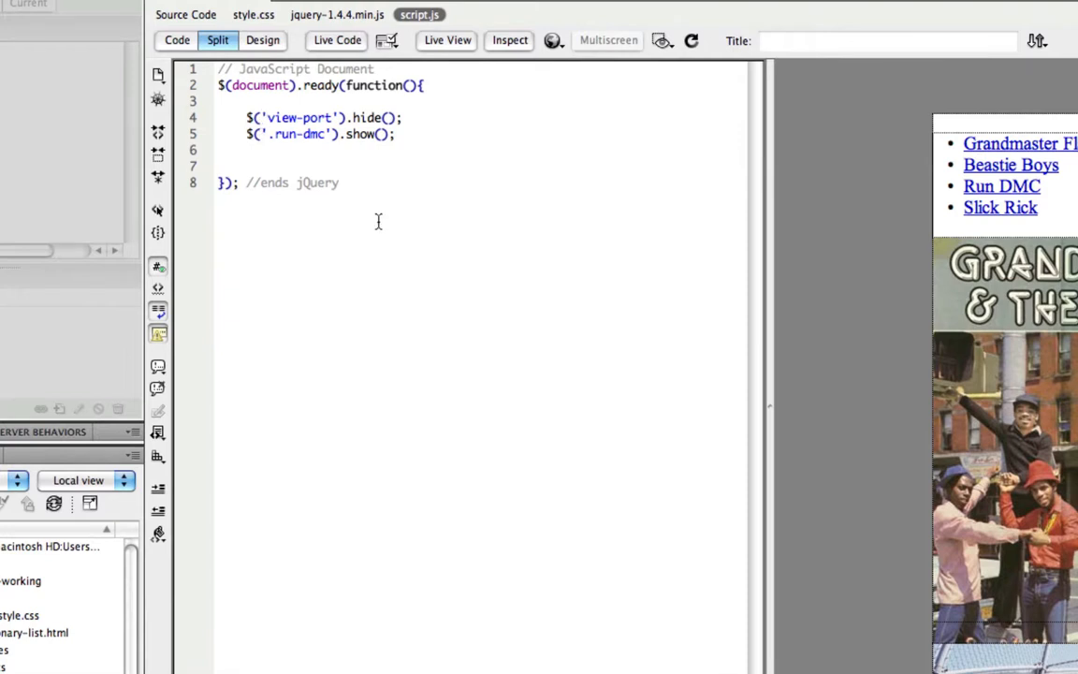
Step: Prefix view-port with # so the hide call uses the #view-port id selector
{"action": "type", "text": "#"}
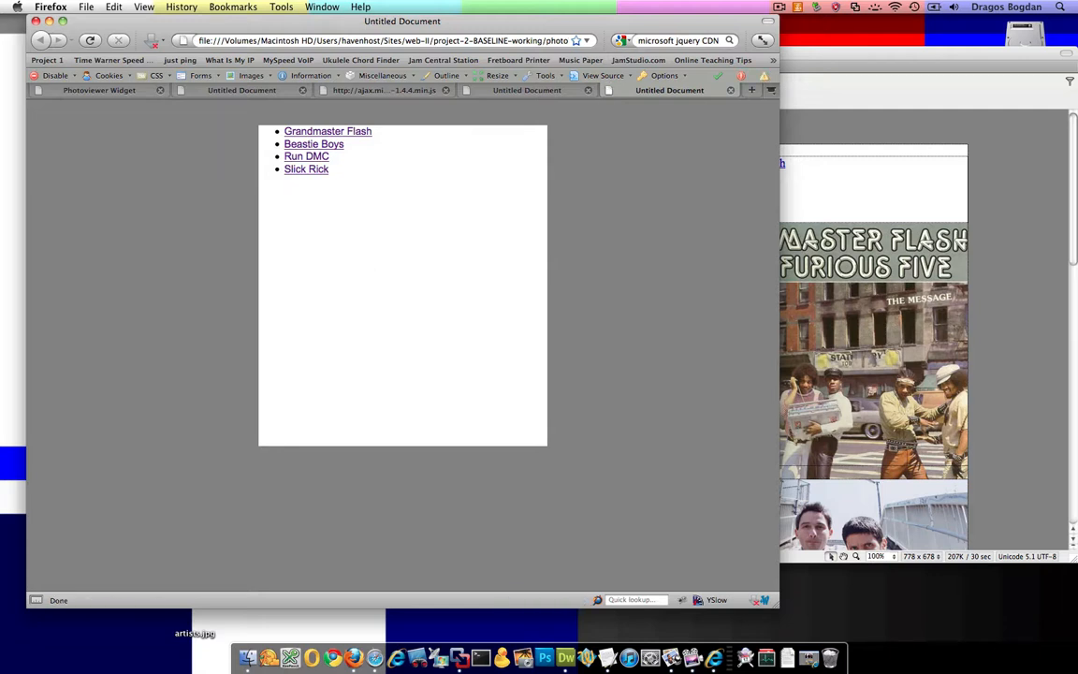
Step: Close the extra tab and inspect the page in Firebug's DOM and HTML panels, expanding the body
{"action": "left_click", "coordinate": [588, 89]}
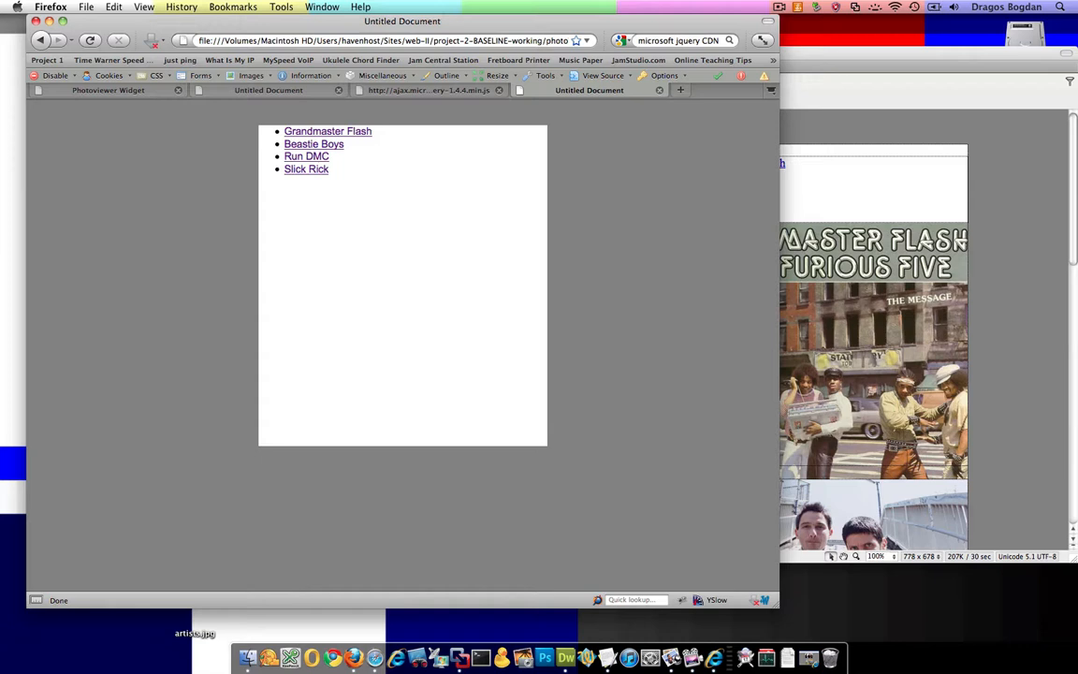
{"action": "mouse_move", "coordinate": [371, 263]}
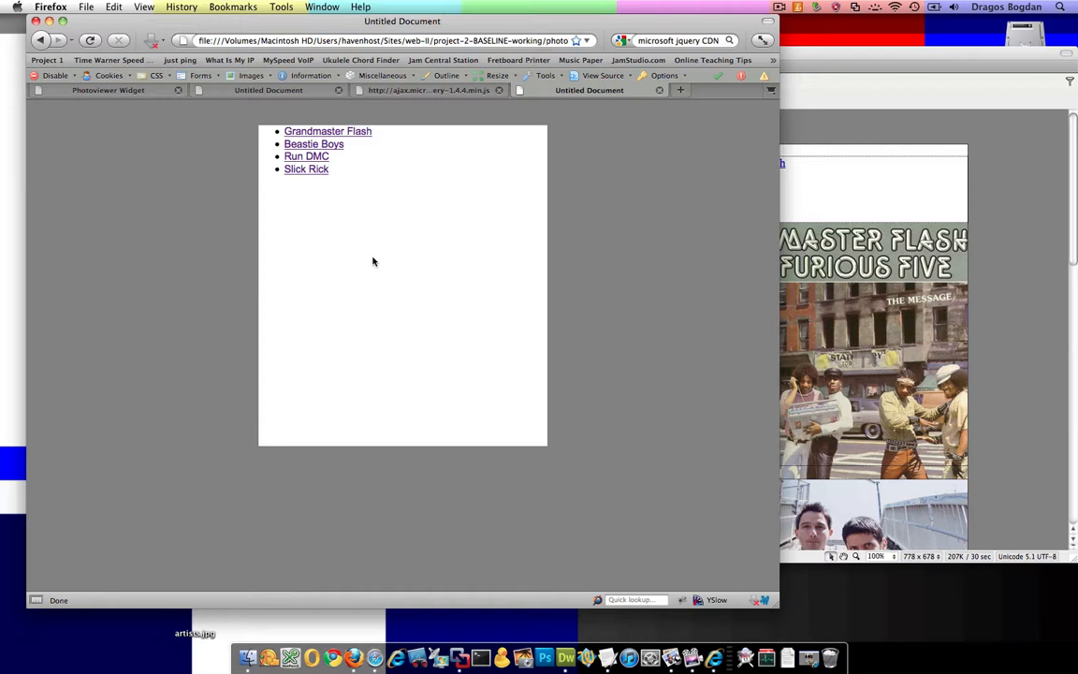
{"action": "mouse_move", "coordinate": [528, 313]}
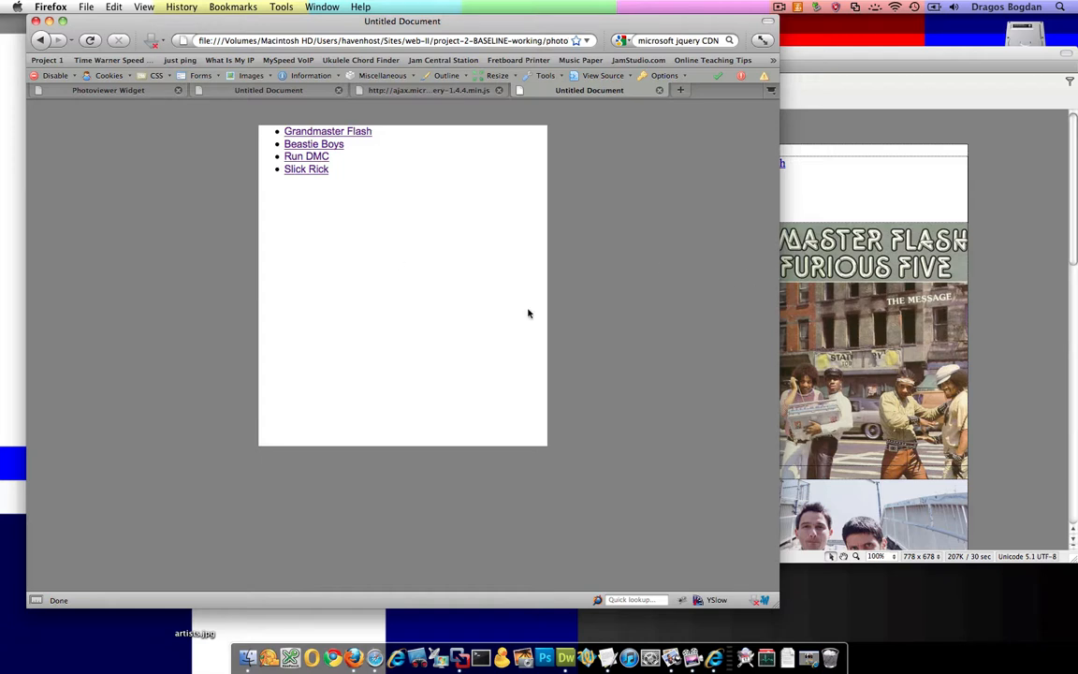
{"action": "mouse_move", "coordinate": [514, 334]}
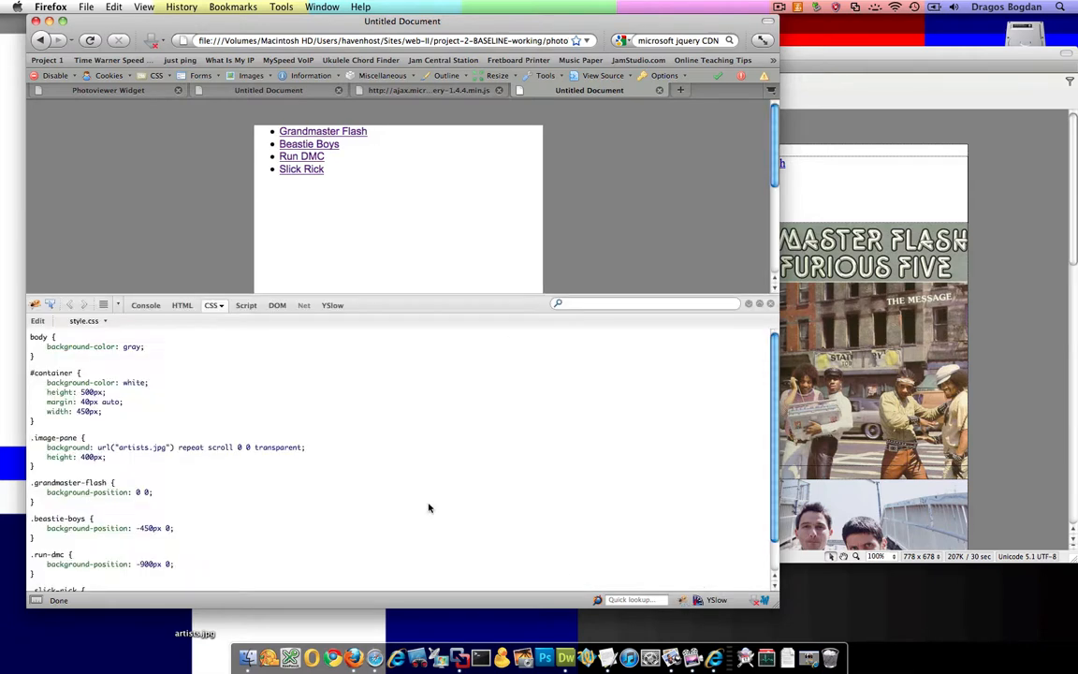
{"action": "left_click", "coordinate": [275, 304]}
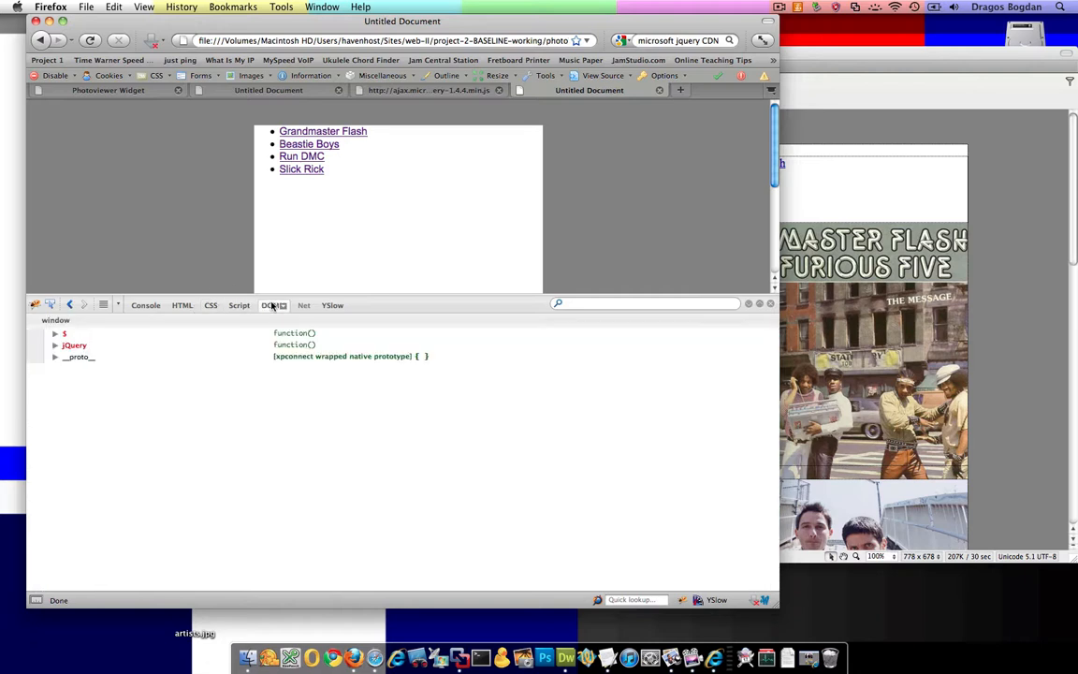
{"action": "left_click", "coordinate": [183, 305]}
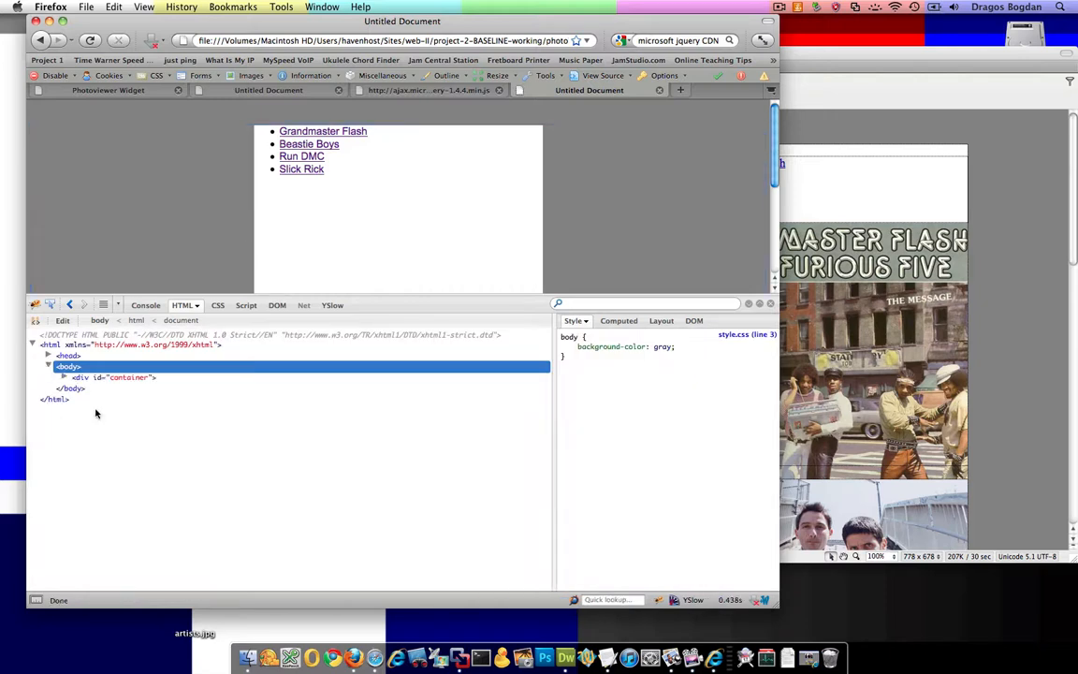
{"action": "left_click", "coordinate": [64, 376]}
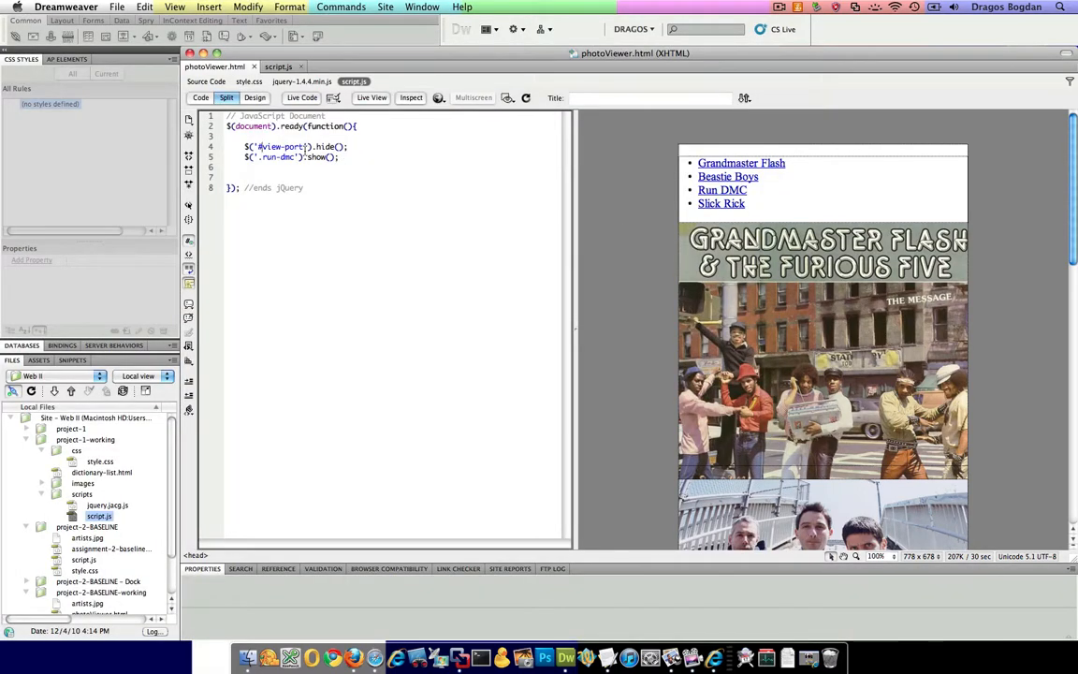
Step: Replace #view-port with .image-pane in the hide call, checking the class name in photoViewer.html's source
{"action": "double_click", "coordinate": [278, 146]}
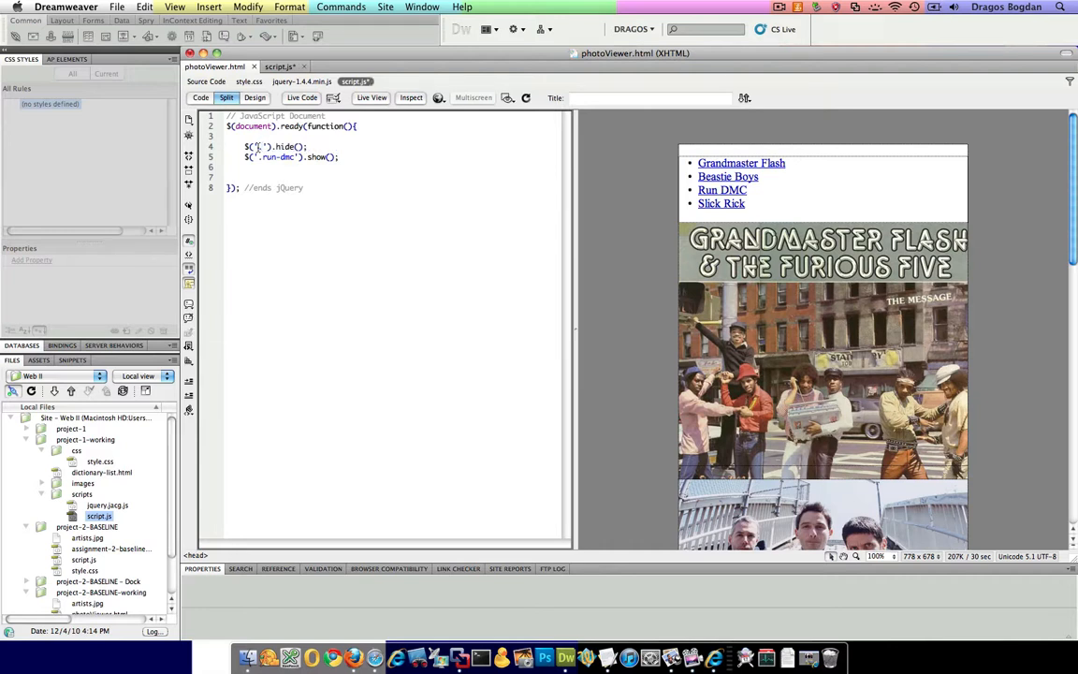
{"action": "type", "text": "image-pane\"></div>"}
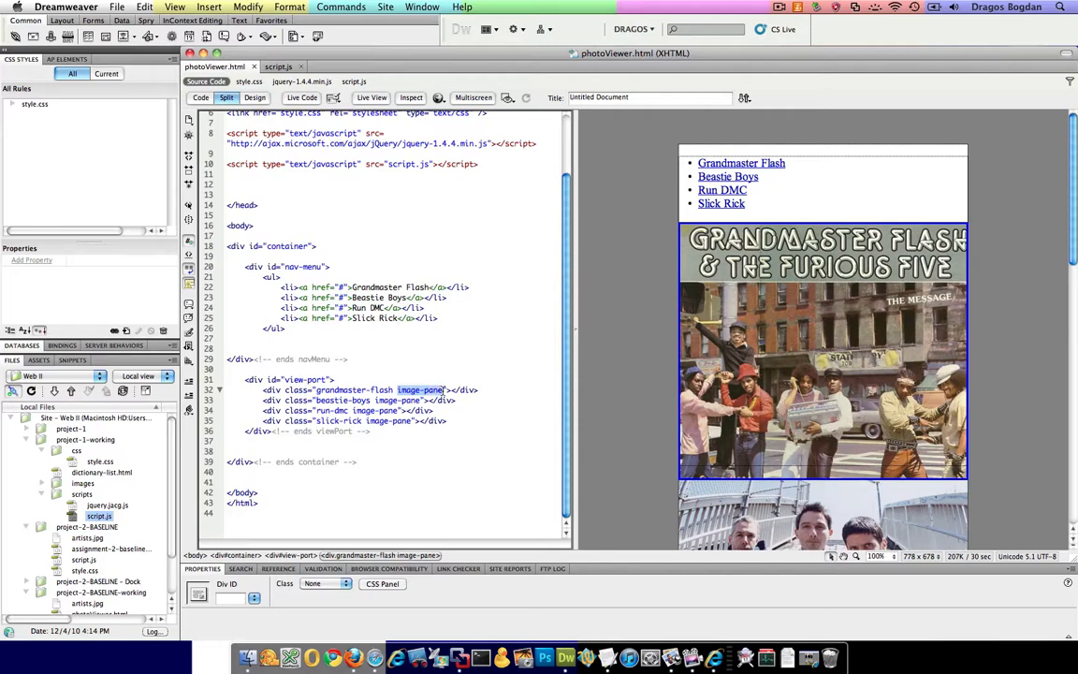
{"action": "left_click", "coordinate": [278, 67]}
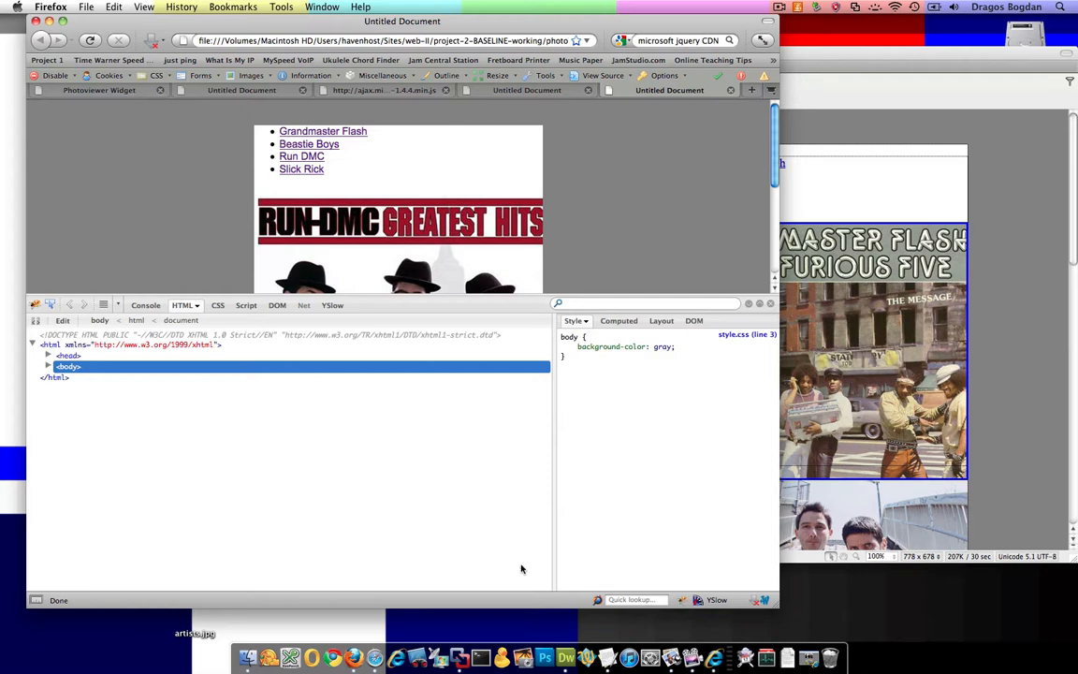
Step: Expand body, container and view-port in Firebug to confirm run-dmc is display block and the other panes none
{"action": "left_click", "coordinate": [49, 366]}
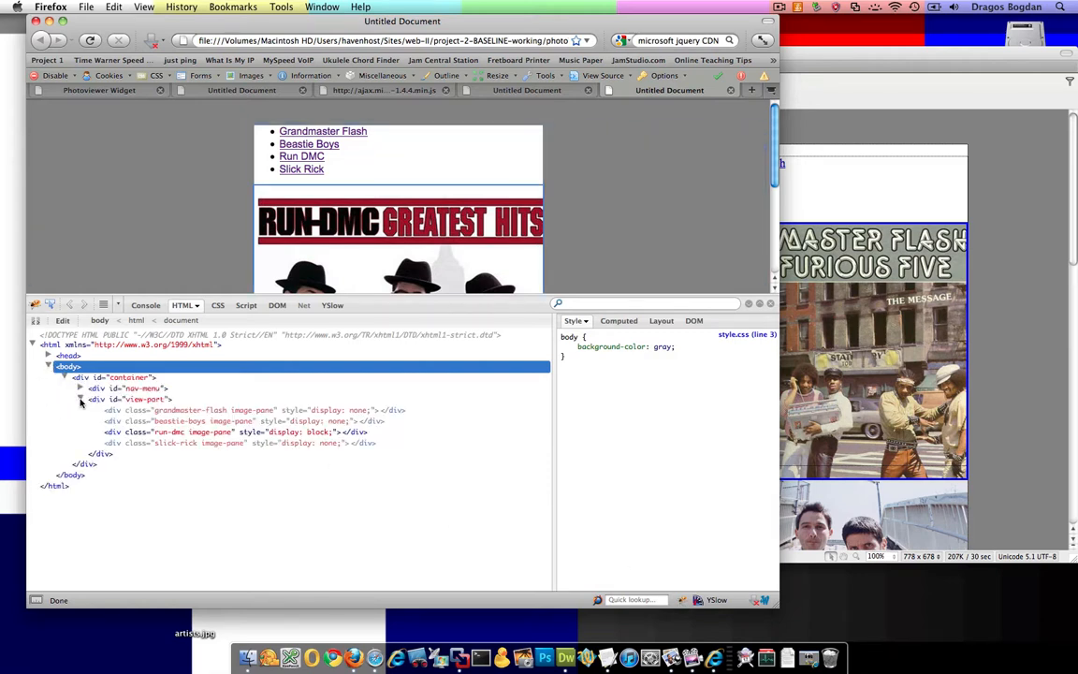
{"action": "left_click", "coordinate": [80, 399]}
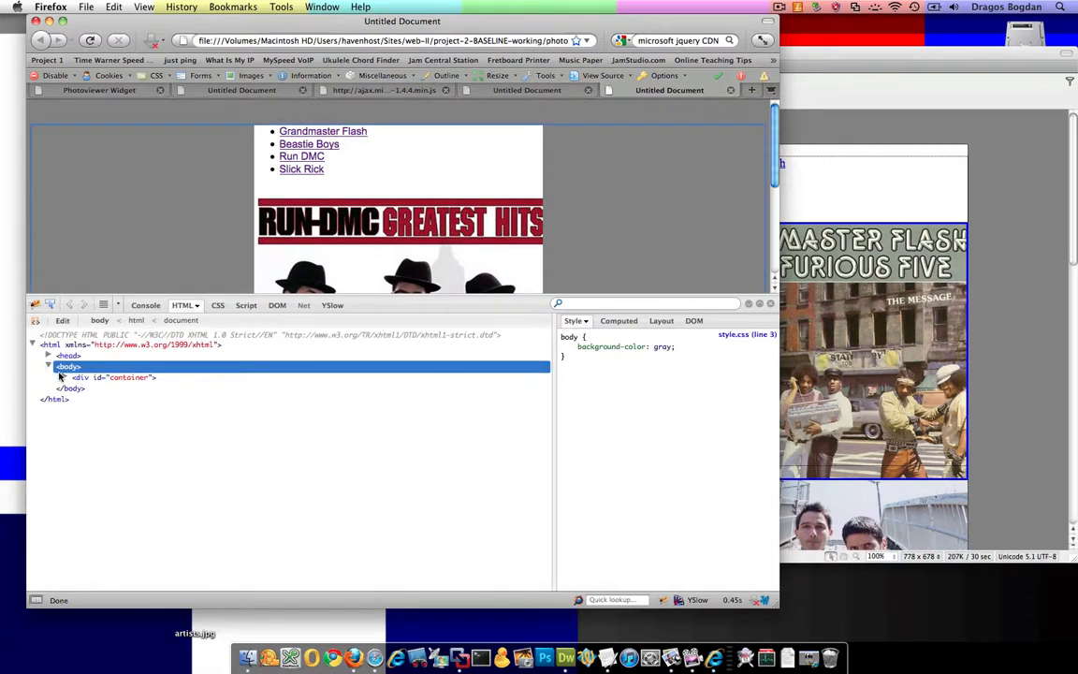
{"action": "left_click", "coordinate": [64, 377]}
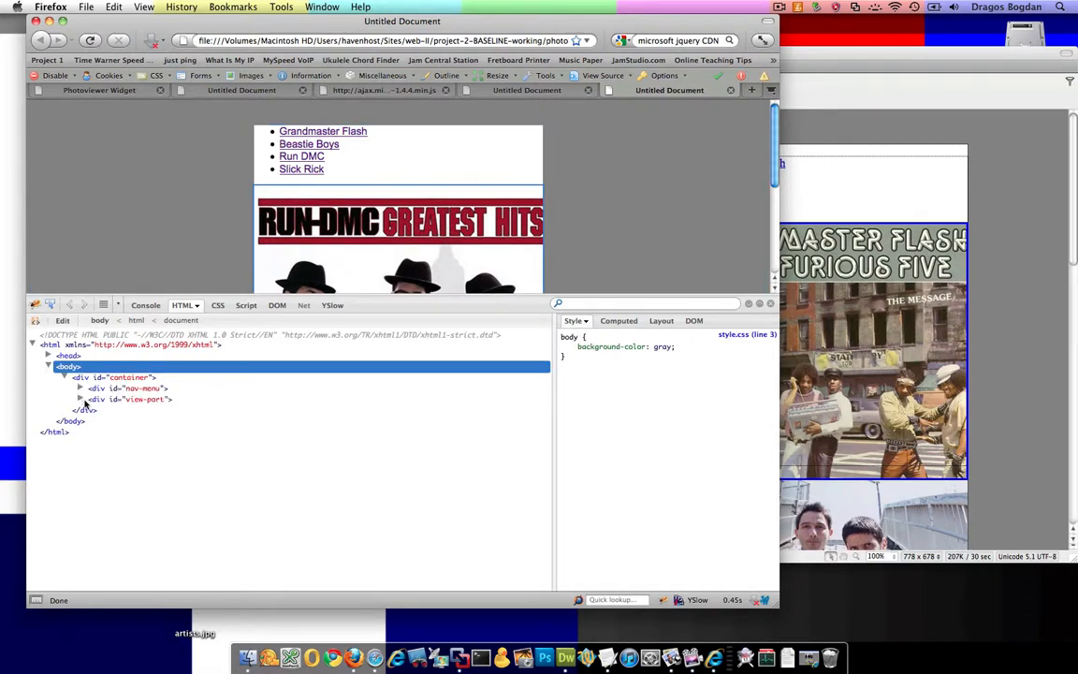
{"action": "left_click", "coordinate": [80, 399]}
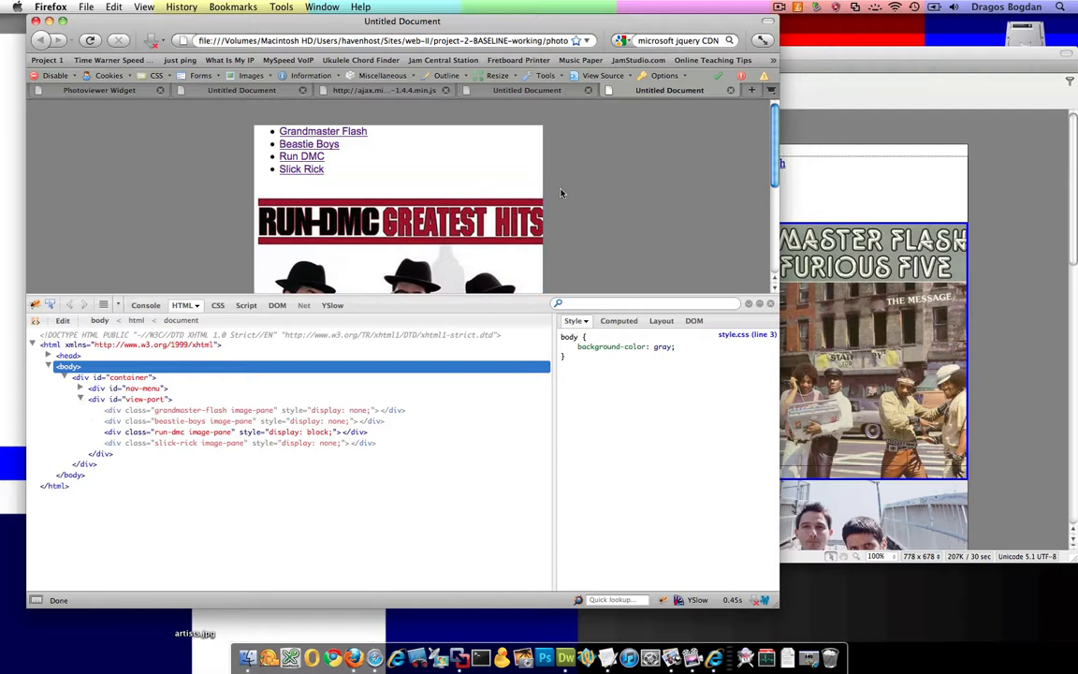